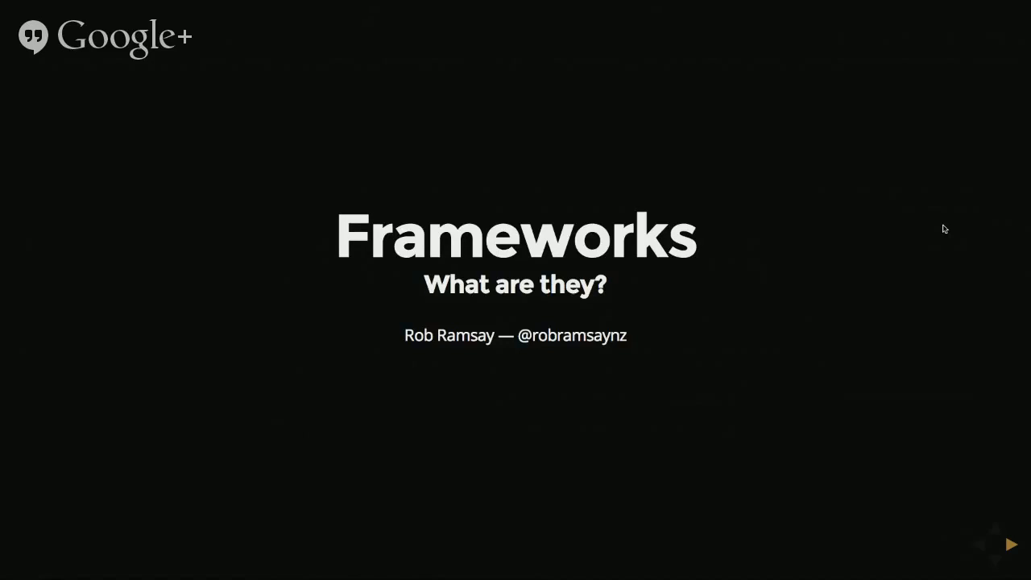
- Advance past the 'Frameworks: What are they?' title slide to the Web Application Framework definition
left_click(1012, 541)
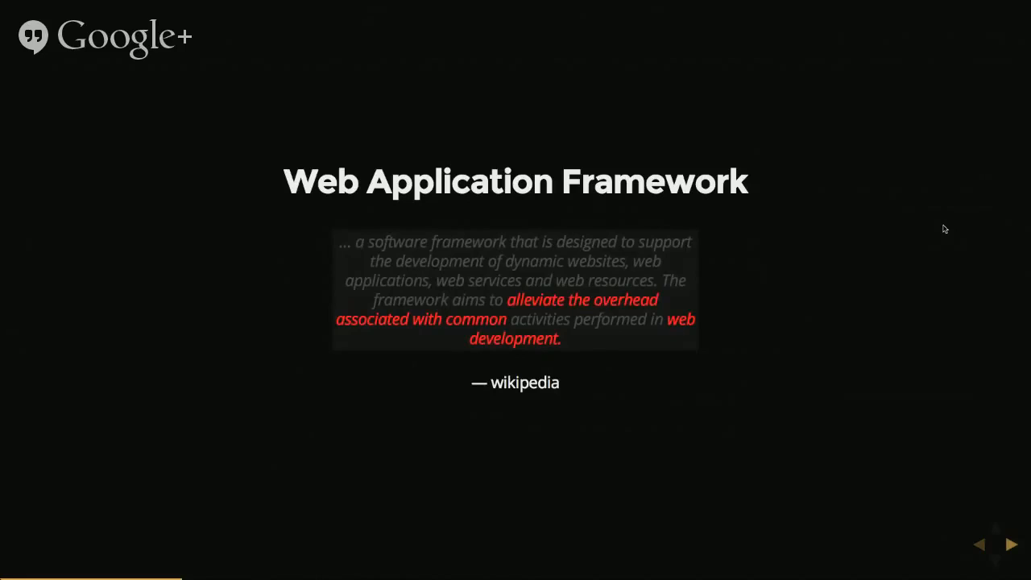
- Advance to the Ruby on Rails MVC table mapping Controller, Model and View to Rails components
left_click(1012, 542)
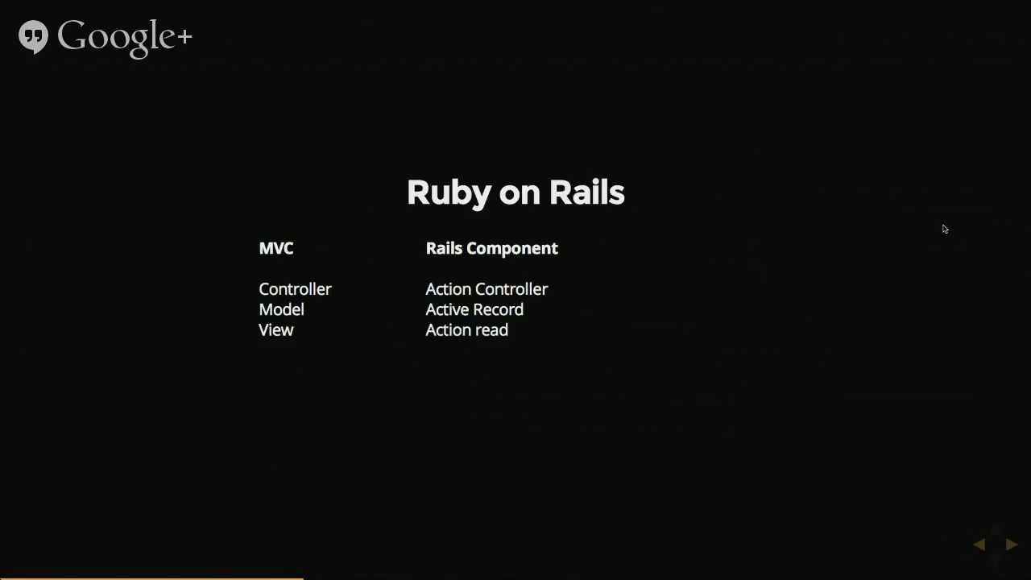
- Reveal the Routing / Action Dispatch row and the 'lots more...' line on the Rails table
left_click(1010, 542)
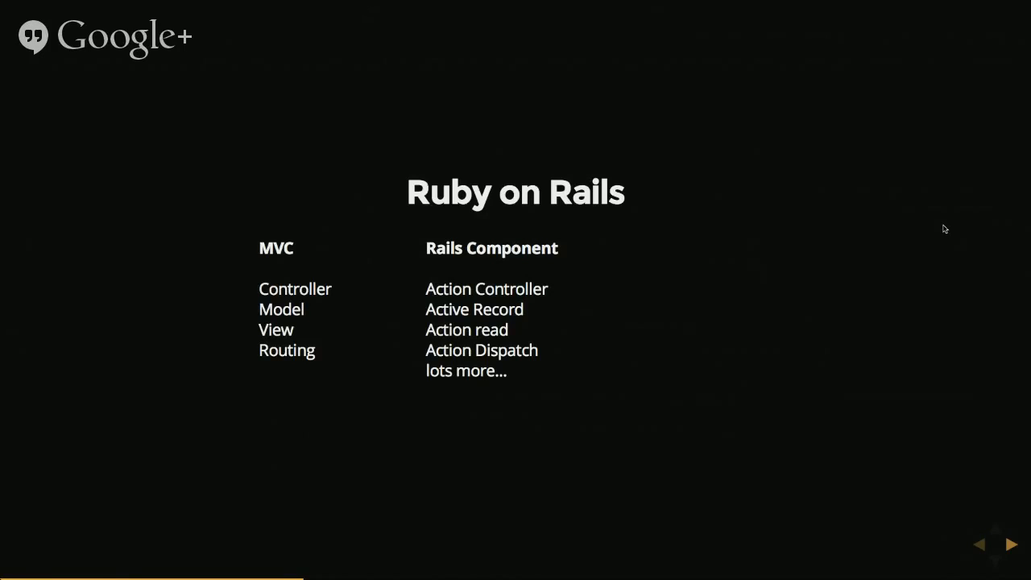
- Advance through the ruby_times.rb loading slide to the Kelly-inherits-Cat speak example
left_click(1009, 545)
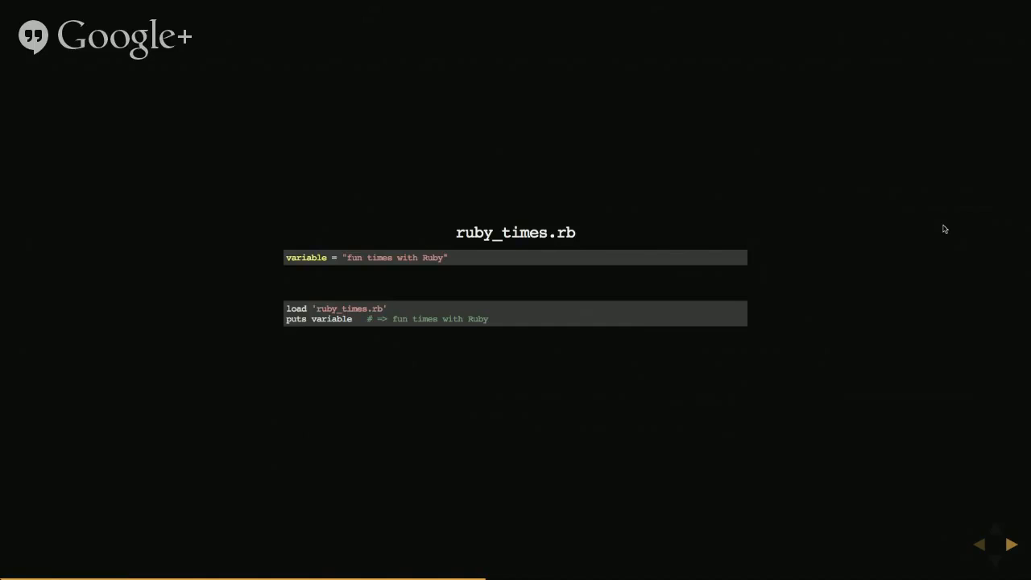
left_click(1009, 545)
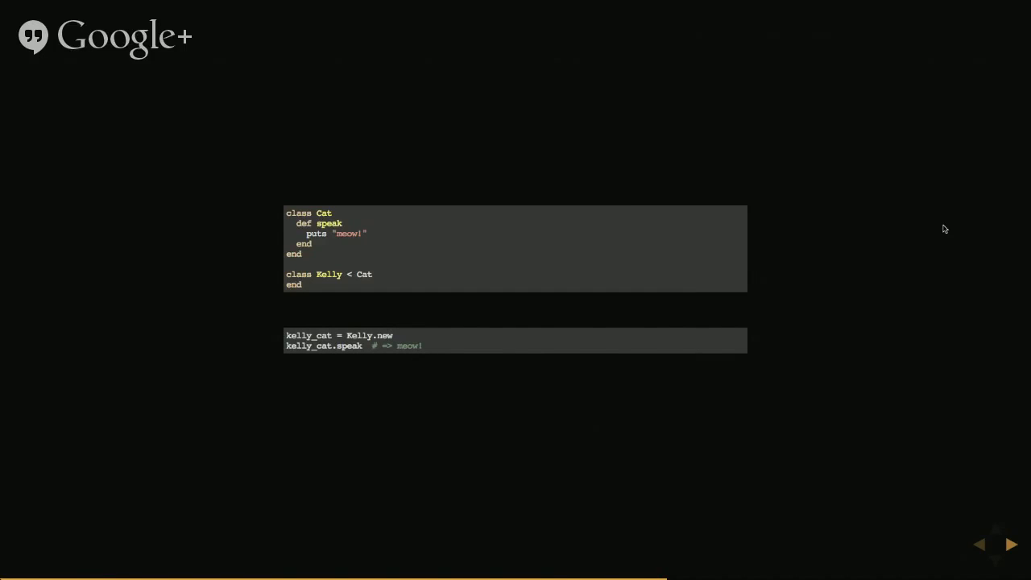
- Advance to the 'Including/Extending Code' slide listing include ClassName and extend ClassName
left_click(1009, 545)
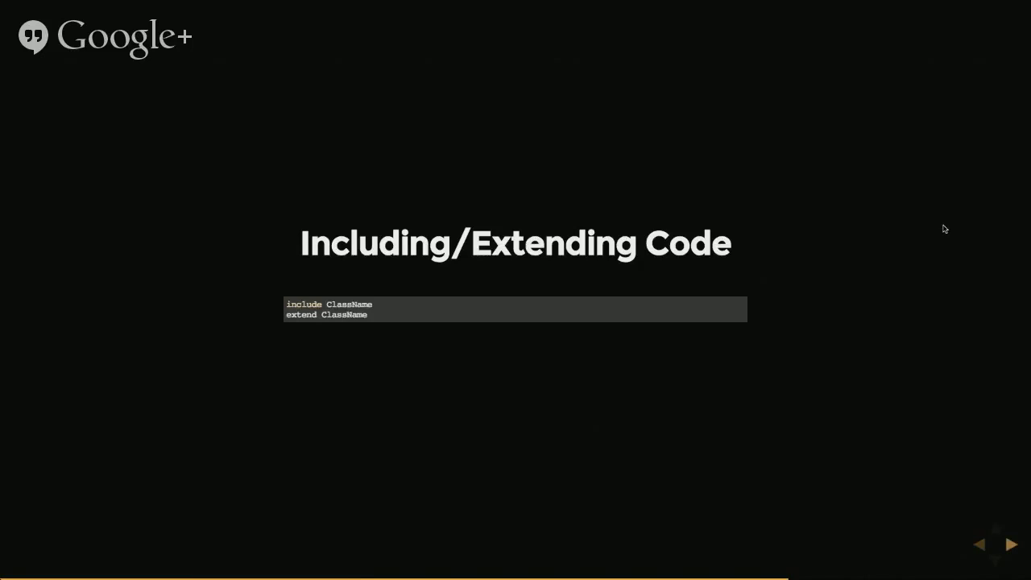
- Advance to the code slide where class Kelly includes the Lion and Duck modules
left_click(1009, 544)
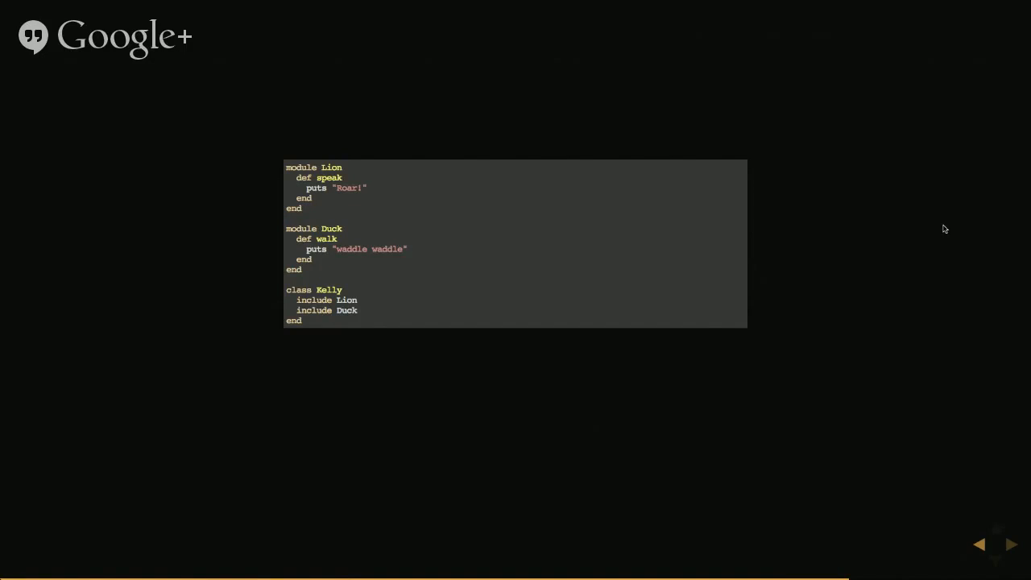
- Reveal kelly.speak and kelly.walk, then advance to the 'Including/Extending in Rails' Pundit slide
left_click(1009, 545)
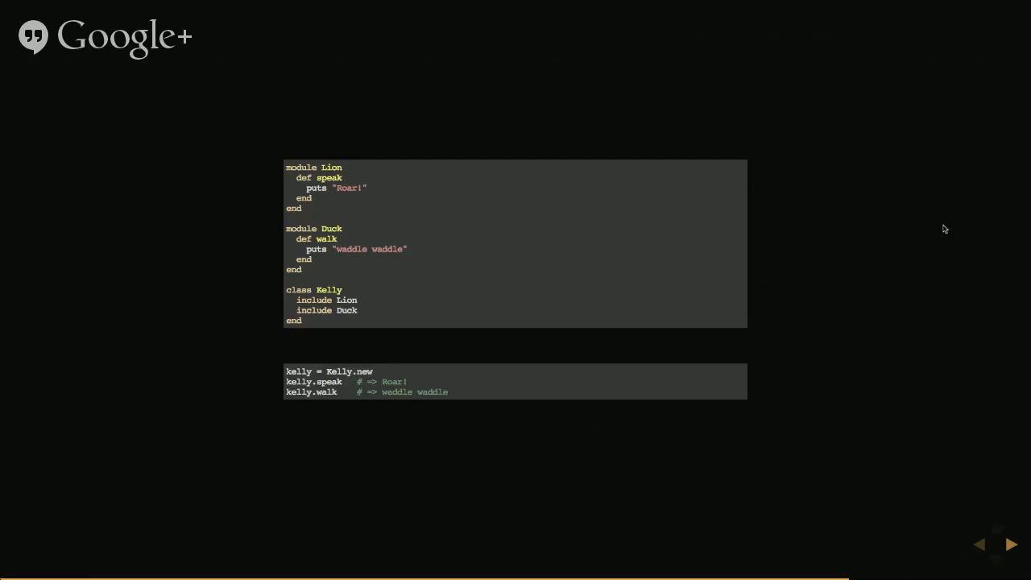
left_click(1009, 545)
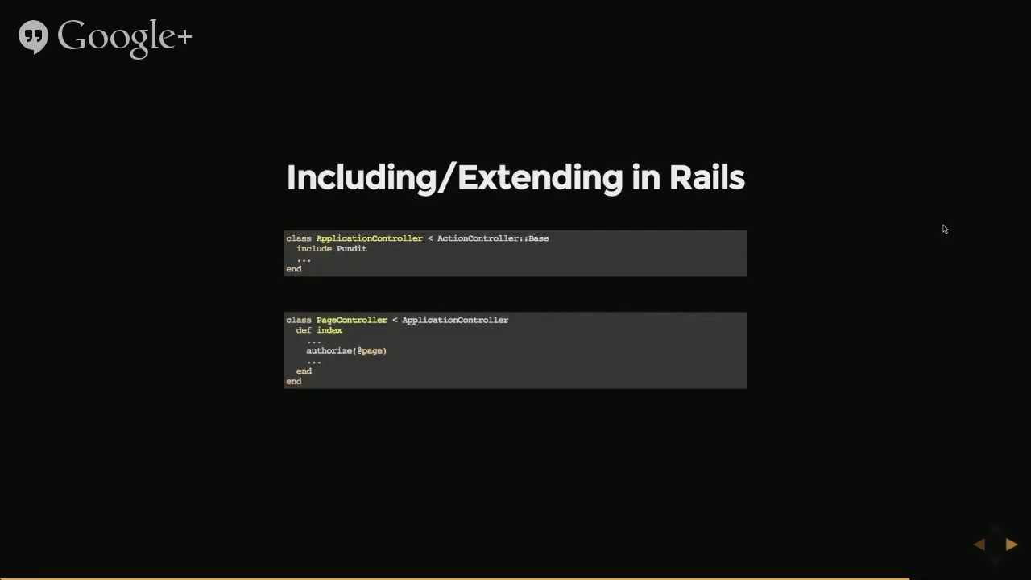